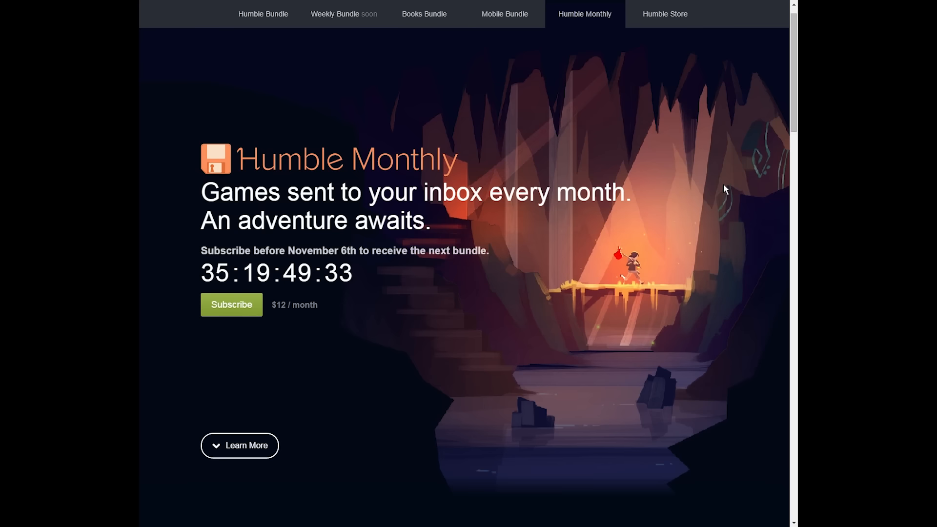
- Read down the Humble Monthly page to the footer and go to Humble Support from there
{"action": "scroll", "scroll_direction": "down", "scroll_amount": 3}
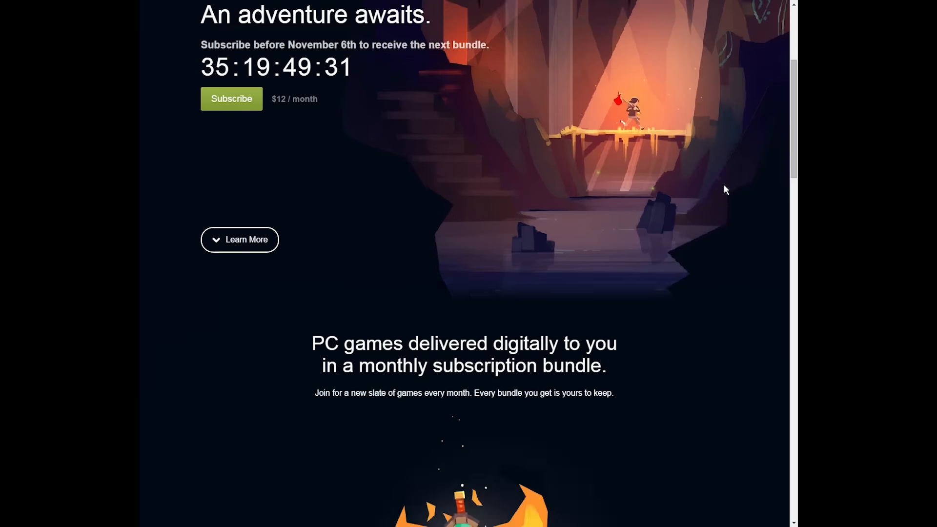
{"action": "scroll", "scroll_direction": "down", "scroll_amount": 3}
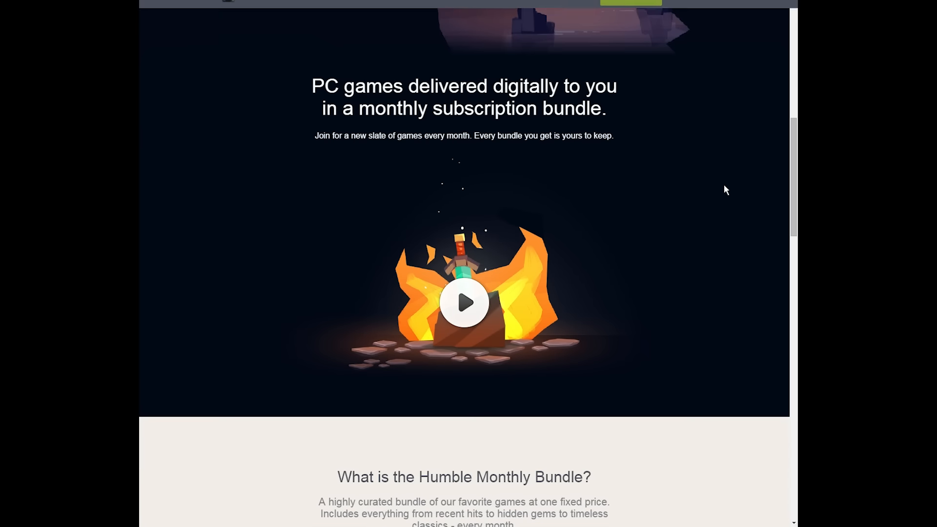
{"action": "scroll", "scroll_direction": "down", "scroll_amount": 3}
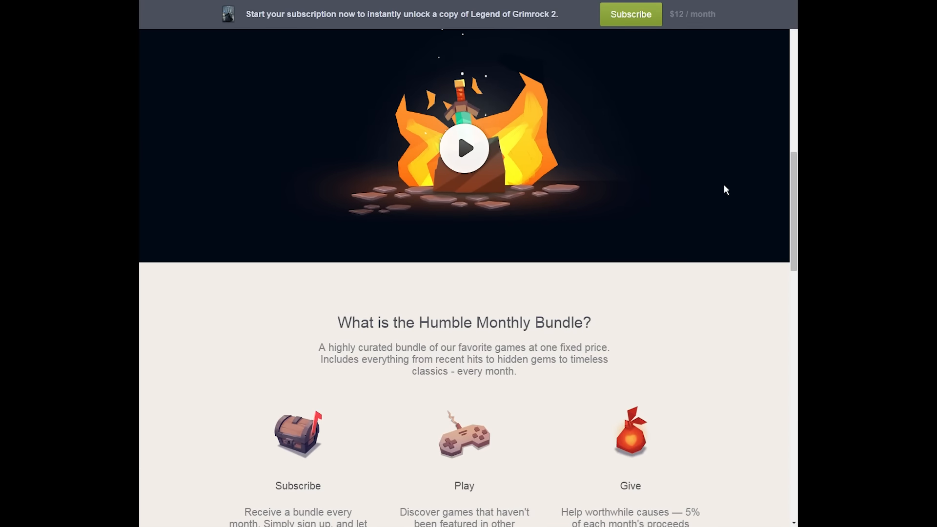
{"action": "scroll", "scroll_direction": "down", "scroll_amount": 3}
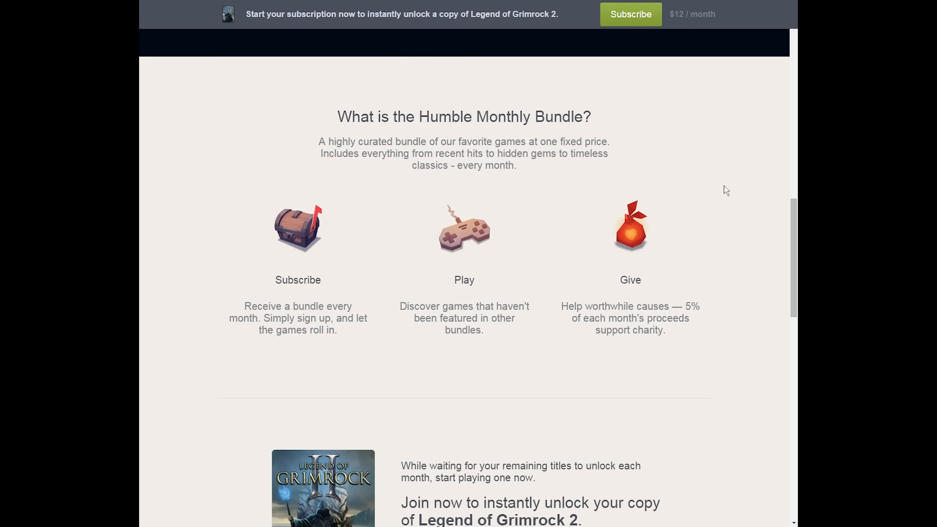
{"action": "scroll", "scroll_direction": "down", "scroll_amount": 3}
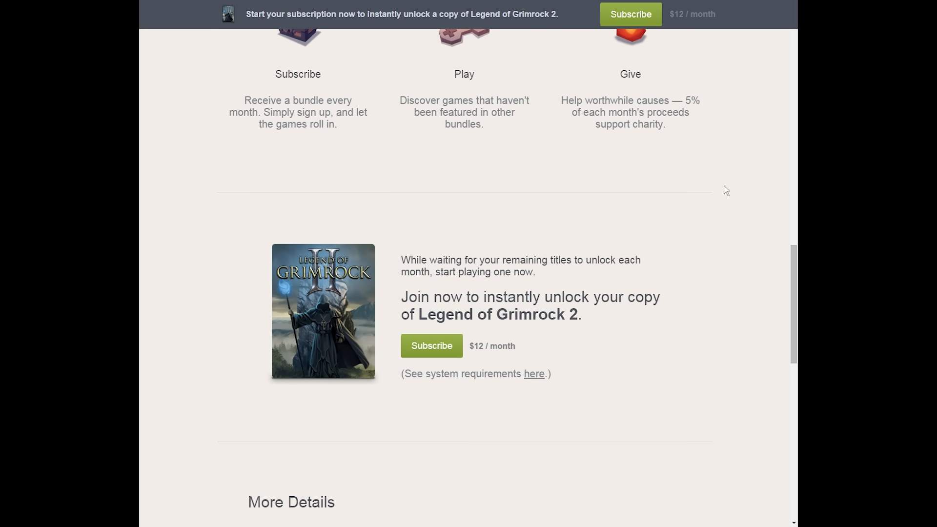
{"action": "scroll", "scroll_direction": "down", "scroll_amount": 3}
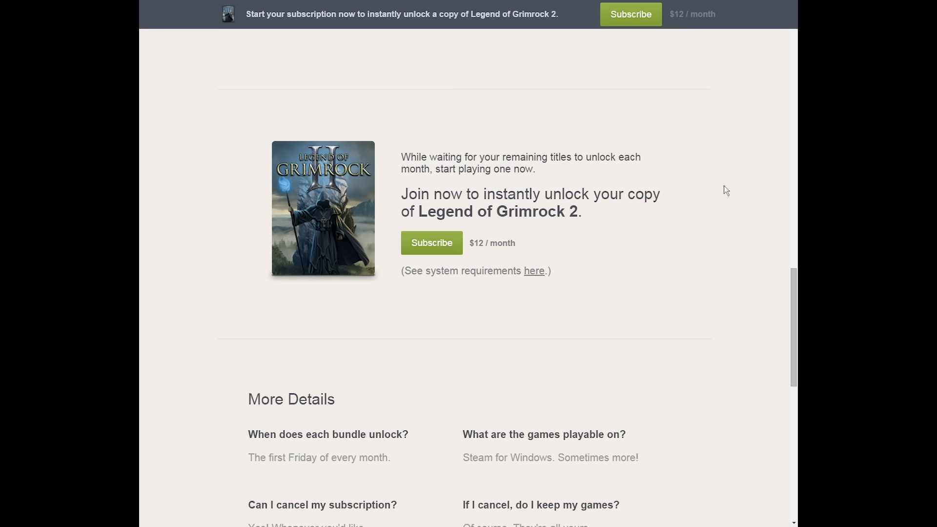
{"action": "scroll", "scroll_direction": "down", "scroll_amount": 3}
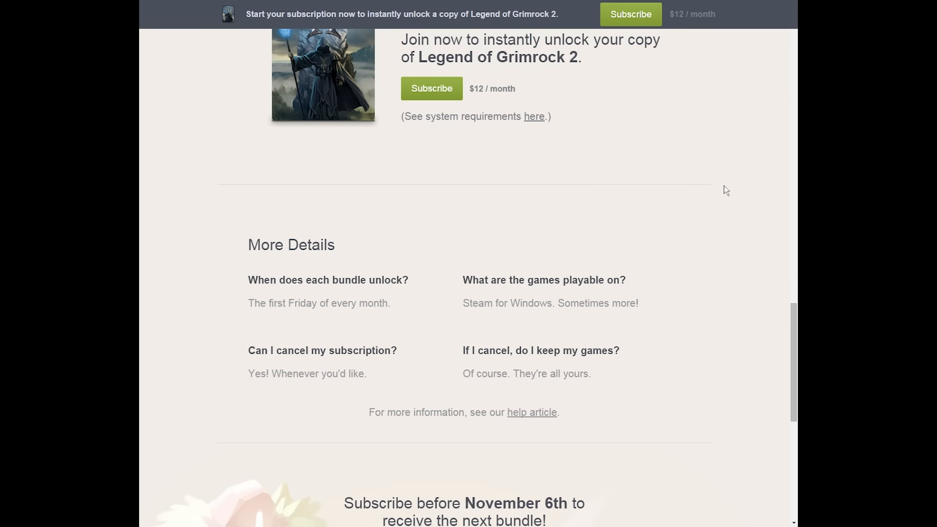
{"action": "scroll", "scroll_direction": "down", "scroll_amount": 3}
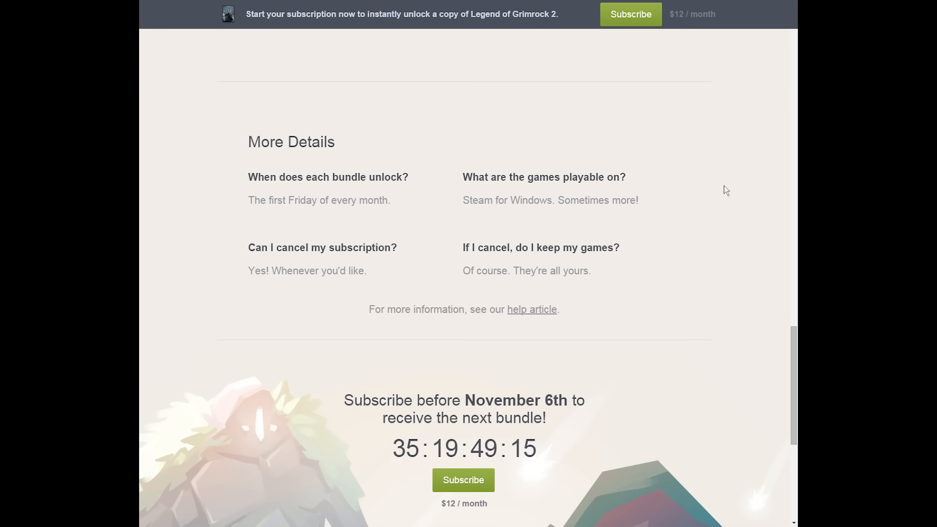
{"action": "scroll", "scroll_direction": "down", "scroll_amount": 3}
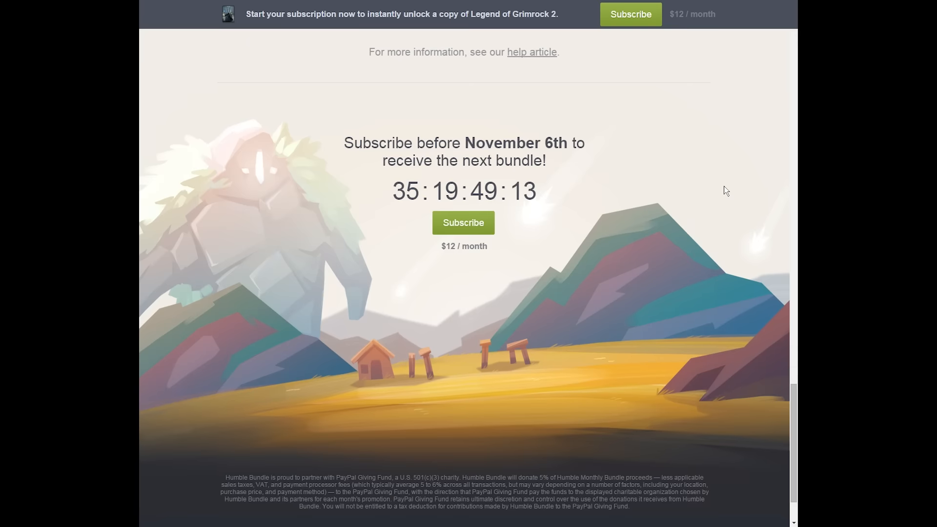
{"action": "scroll", "scroll_direction": "down", "scroll_amount": 3}
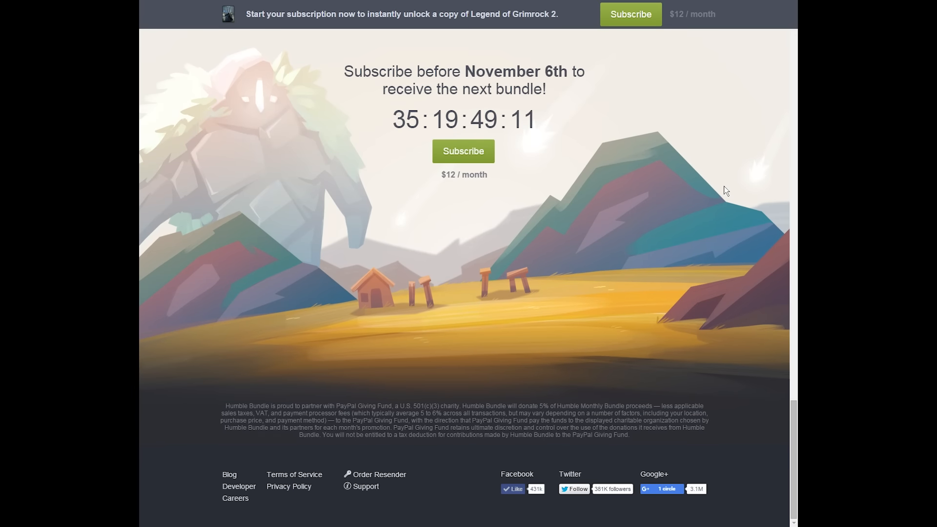
{"action": "left_click", "coordinate": [365, 486]}
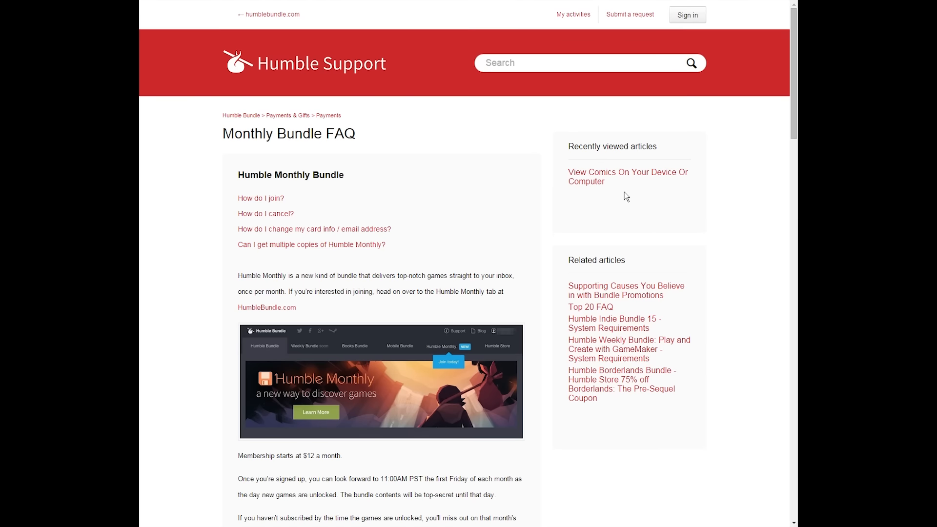
- Read through the Monthly Bundle FAQ and follow its 'ask a ninja' link to submit a request
{"action": "scroll", "scroll_direction": "down", "scroll_amount": 3}
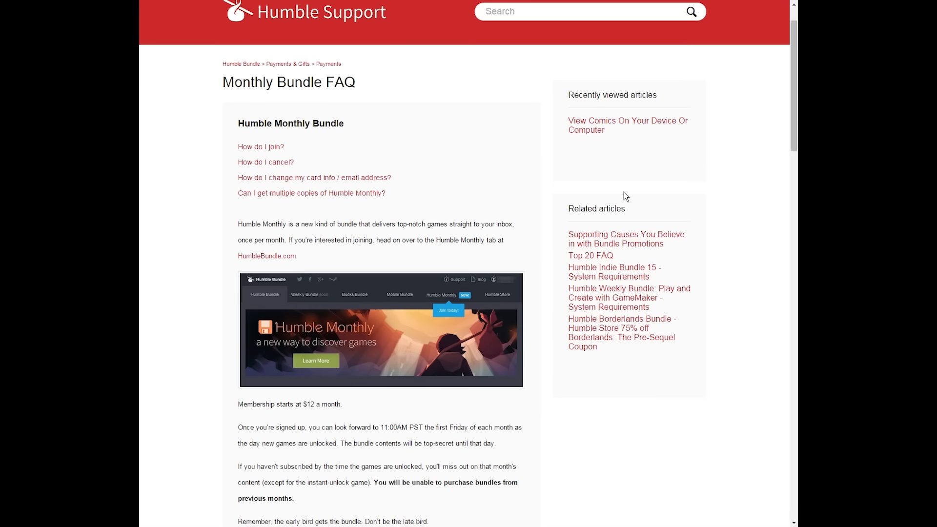
{"action": "scroll", "scroll_direction": "down", "scroll_amount": 3}
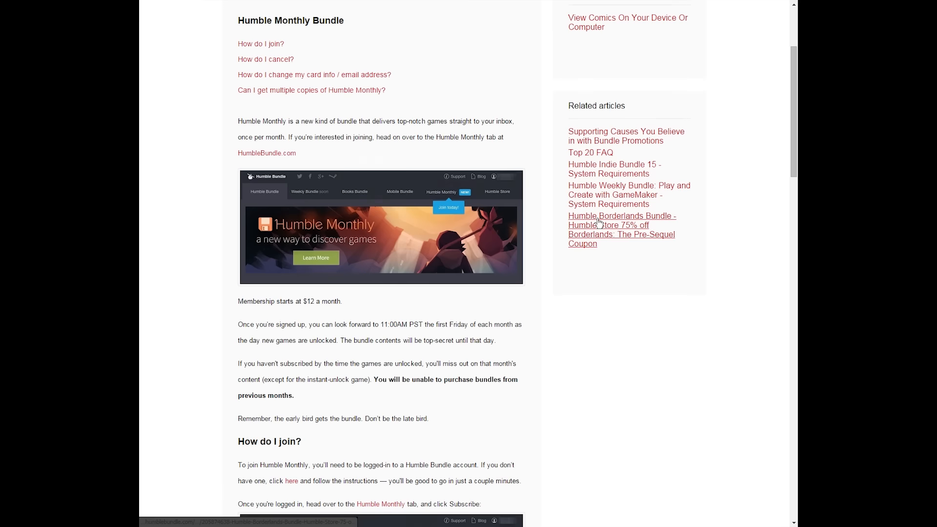
{"action": "scroll", "scroll_direction": "down", "scroll_amount": 3}
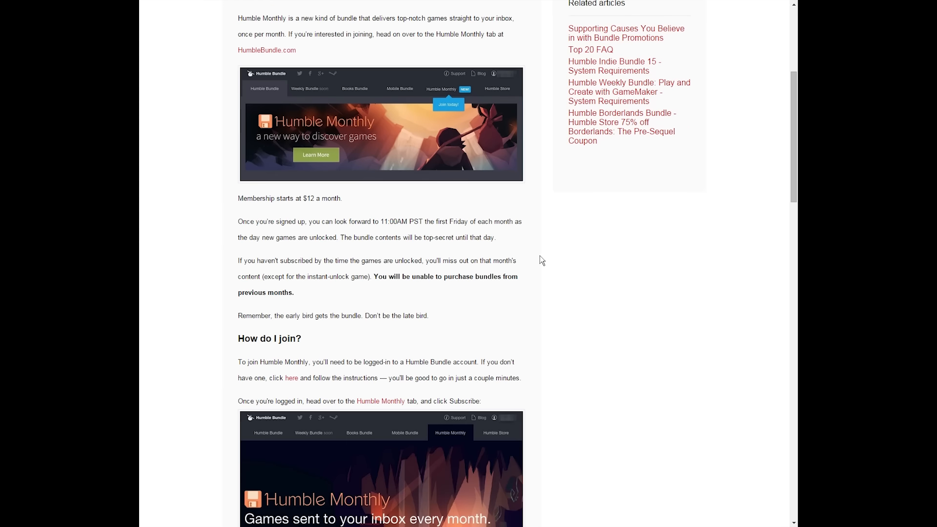
{"action": "mouse_move", "coordinate": [589, 283]}
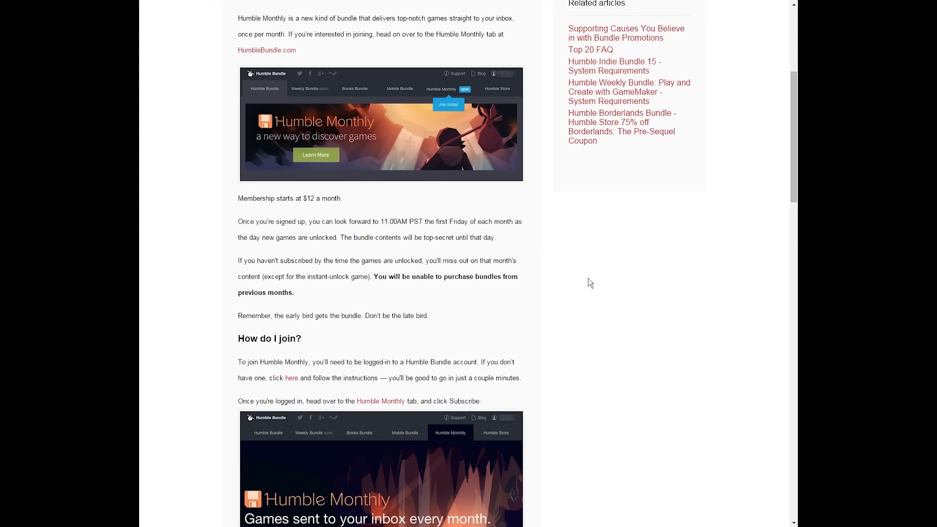
{"action": "mouse_move", "coordinate": [562, 299]}
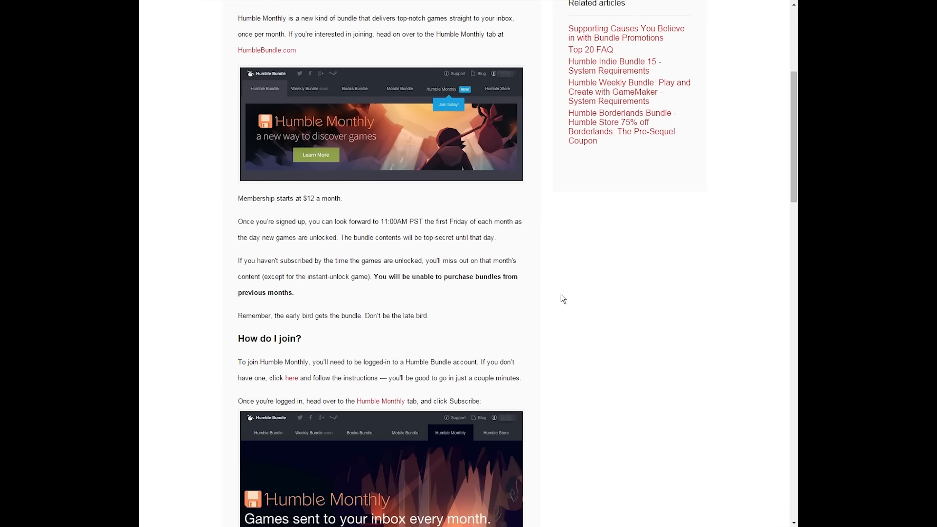
{"action": "mouse_move", "coordinate": [537, 299]}
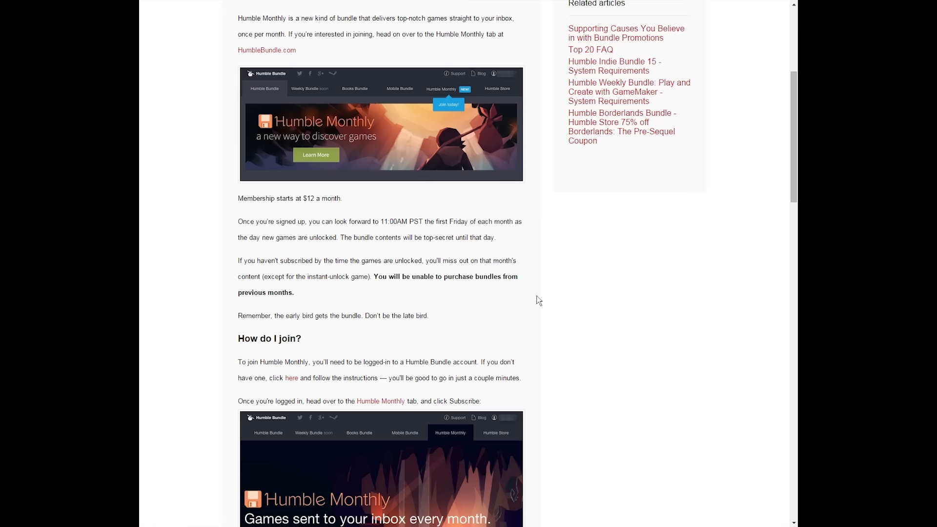
{"action": "scroll", "scroll_direction": "down", "scroll_amount": 3}
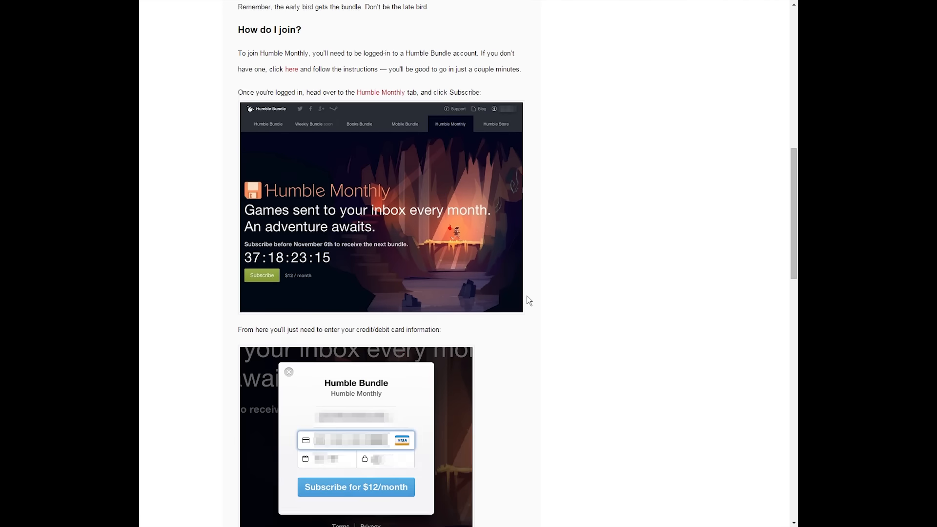
{"action": "scroll", "scroll_direction": "down", "scroll_amount": 3}
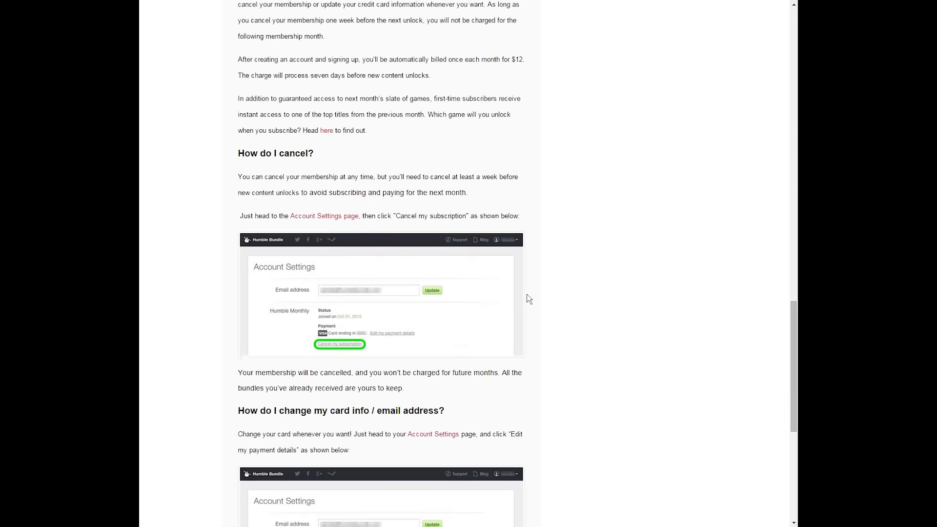
{"action": "scroll", "scroll_direction": "down", "scroll_amount": 3}
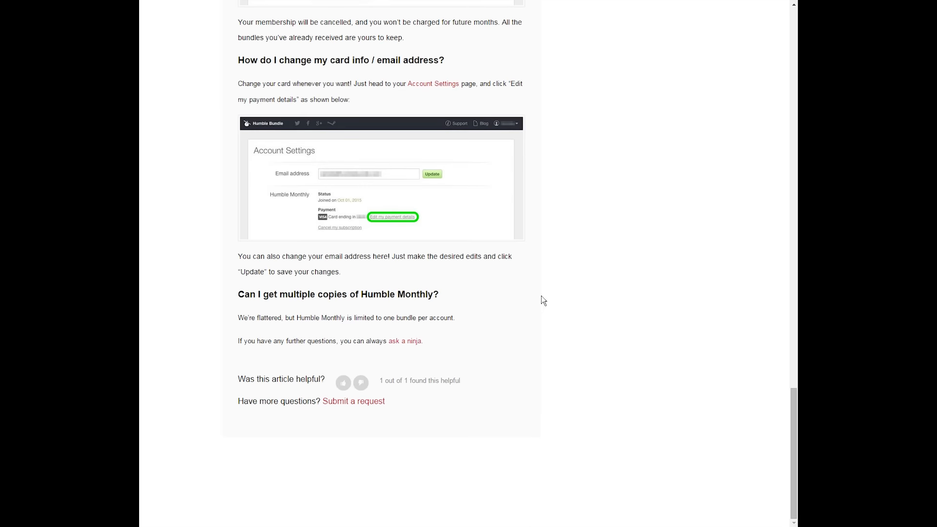
{"action": "mouse_move", "coordinate": [520, 312]}
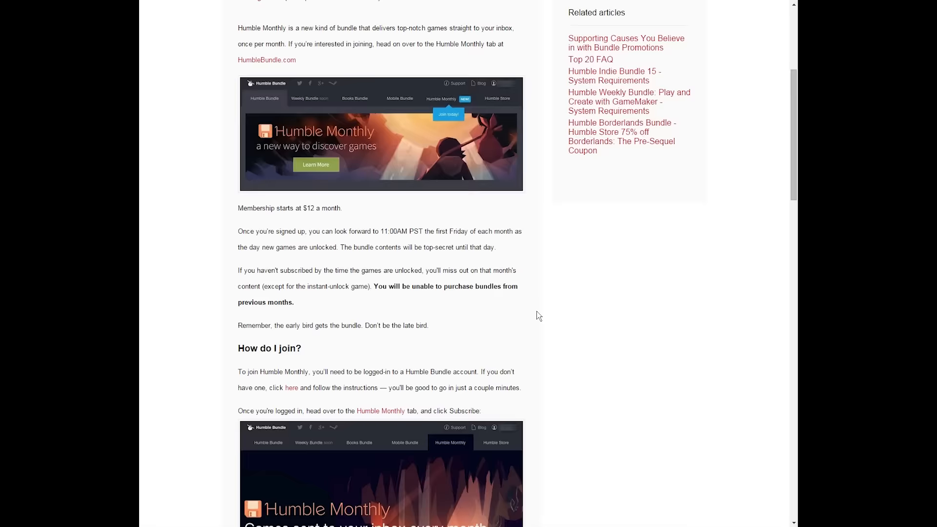
{"action": "scroll", "scroll_direction": "down", "scroll_amount": 3}
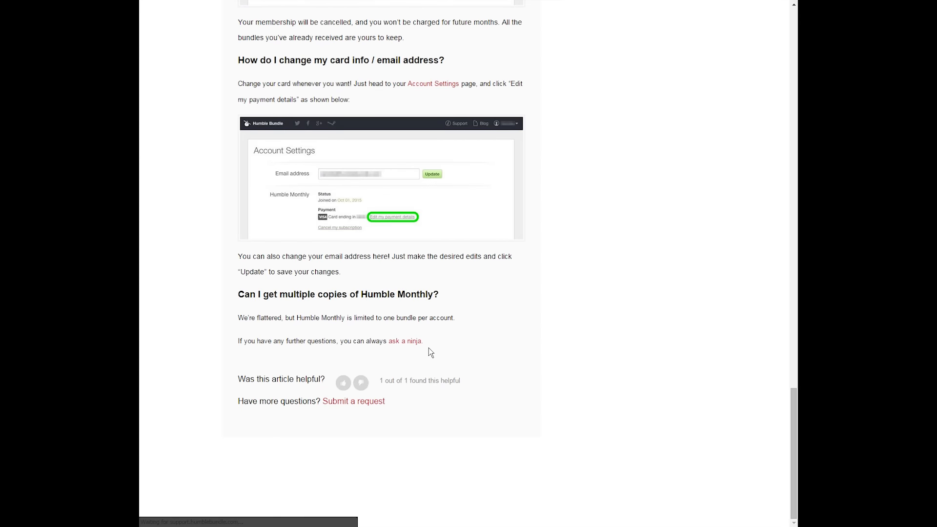
{"action": "left_click", "coordinate": [353, 401]}
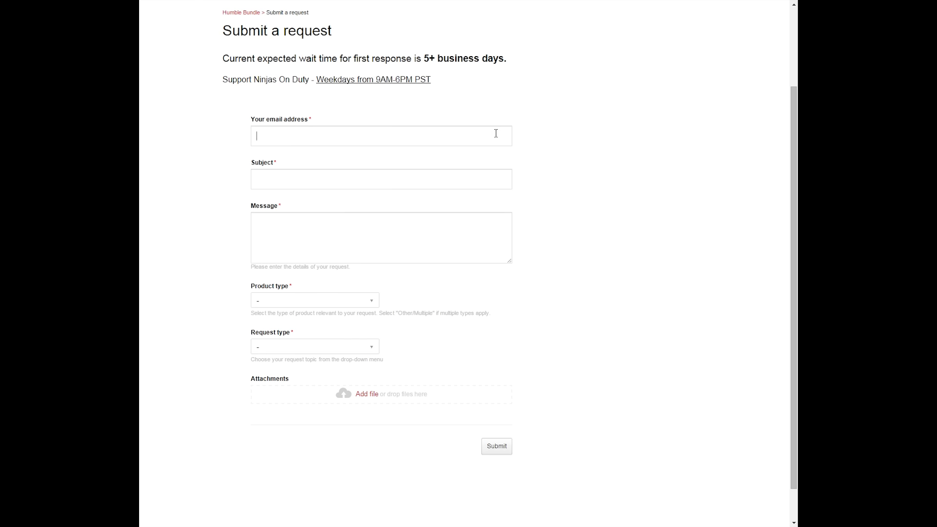
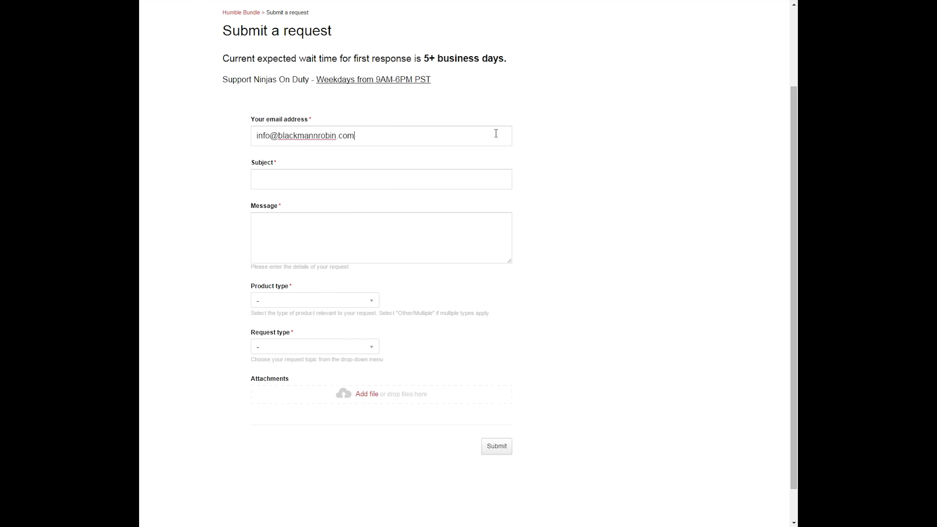
{"action": "type", "text": "Regarding the Humble"}
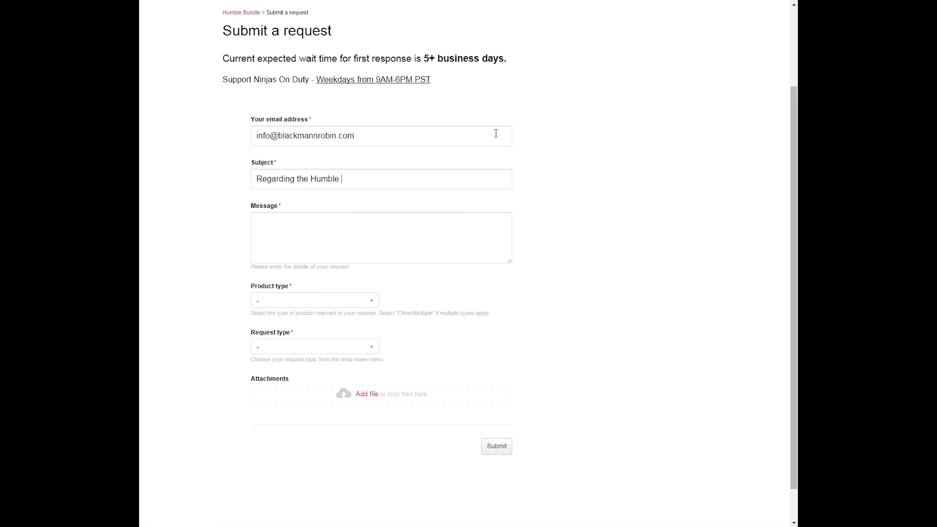
{"action": "type", "text": "Monthly Bundle..."}
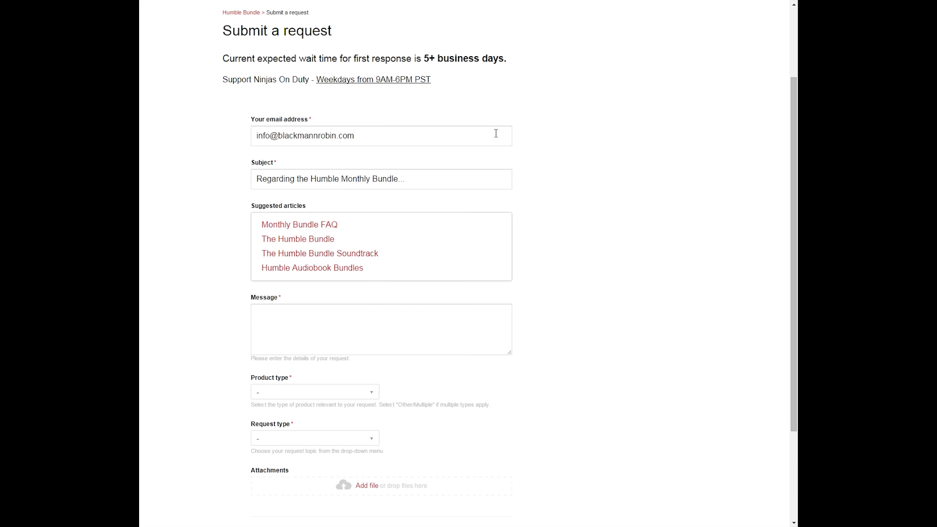
- Write the message asking whether each Monthly Bundle contains a single game or bundles of multiple games
{"action": "type", "text": "Does each Humble M"}
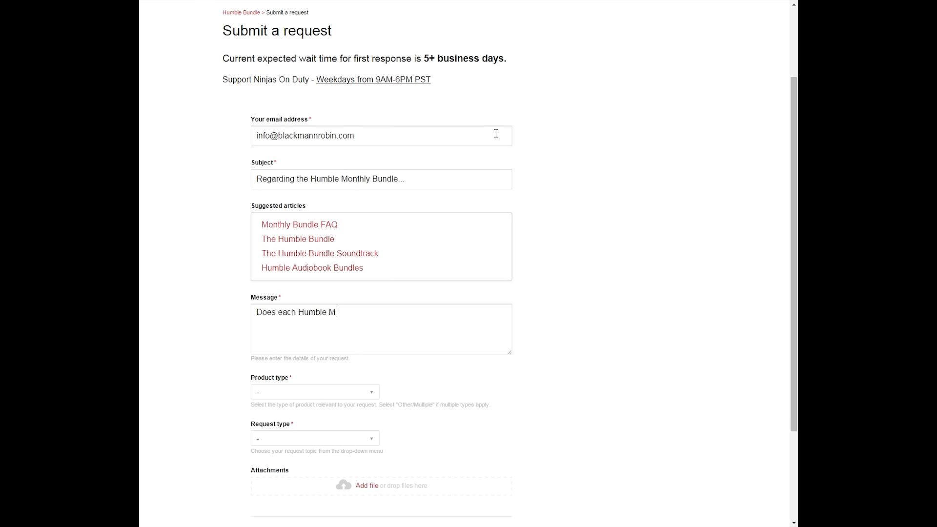
{"action": "type", "text": "onthly Bundle"}
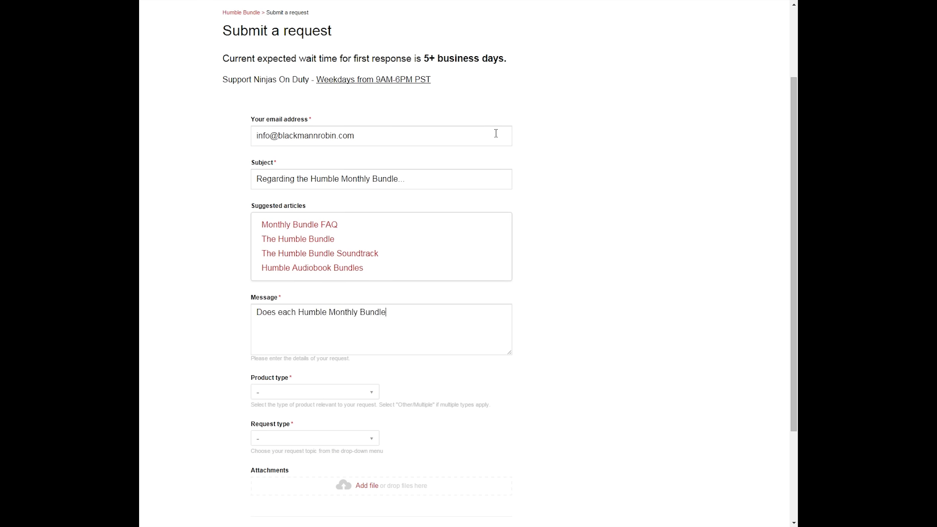
{"action": "type", "text": "contain"}
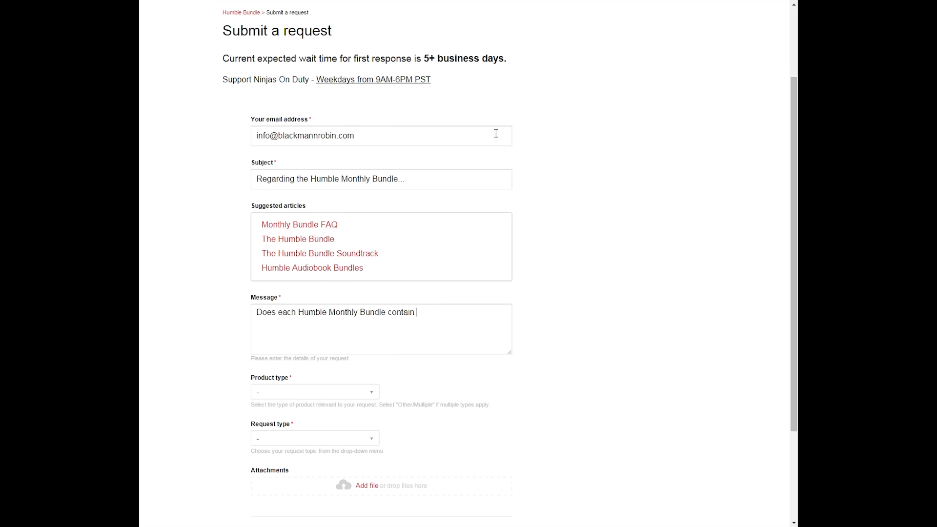
{"action": "type", "text": "a"}
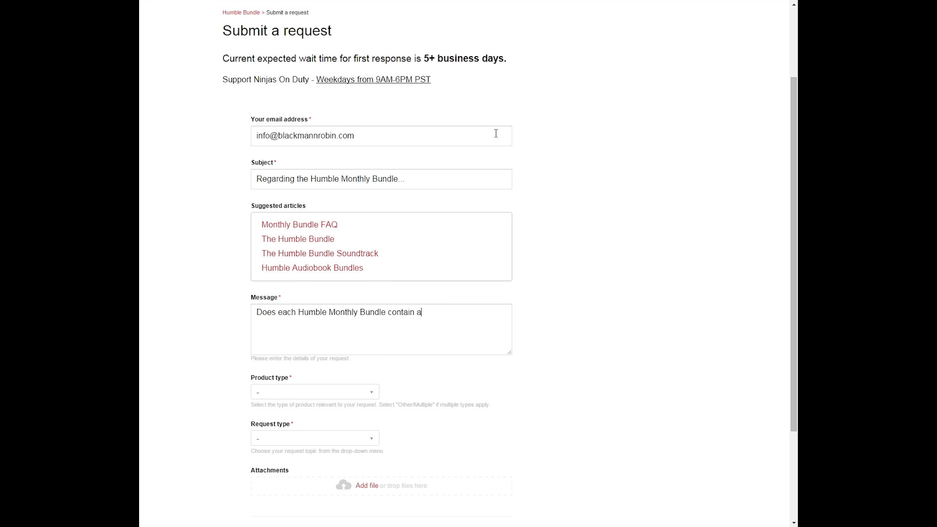
{"action": "type", "text": "single game only, or"}
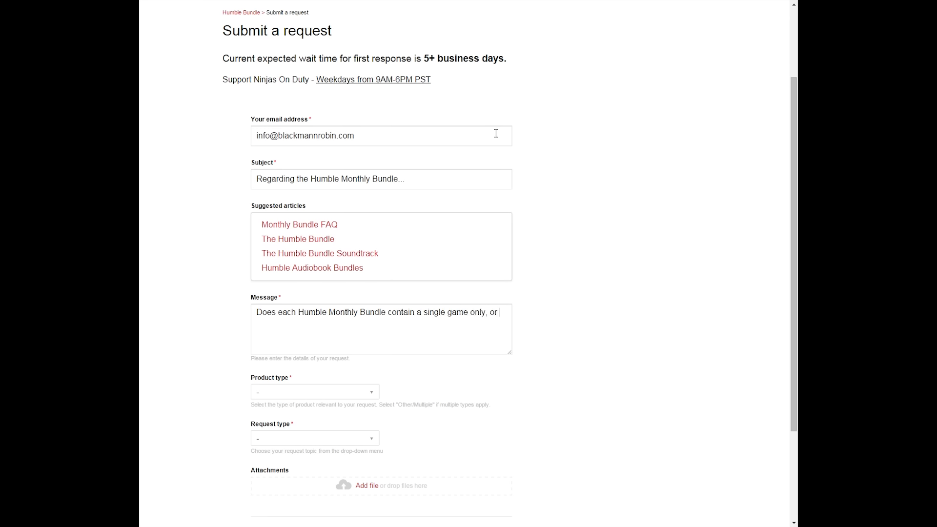
{"action": "type", "text": "are"}
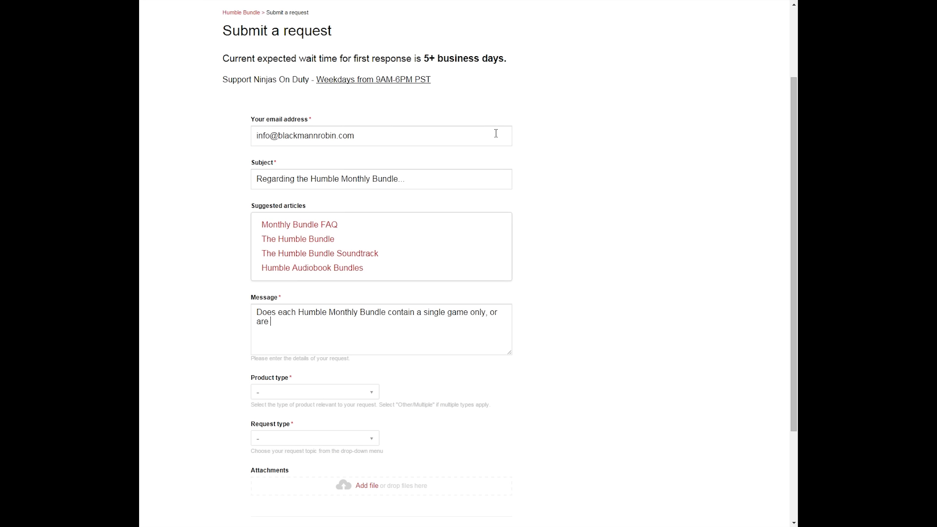
{"action": "type", "text": "they bundles"}
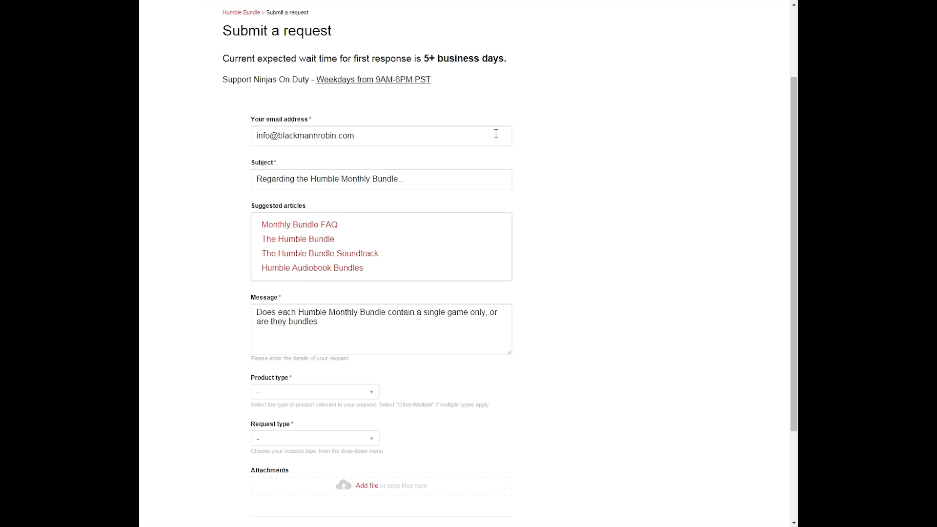
{"action": "type", "text": "of multiple g"}
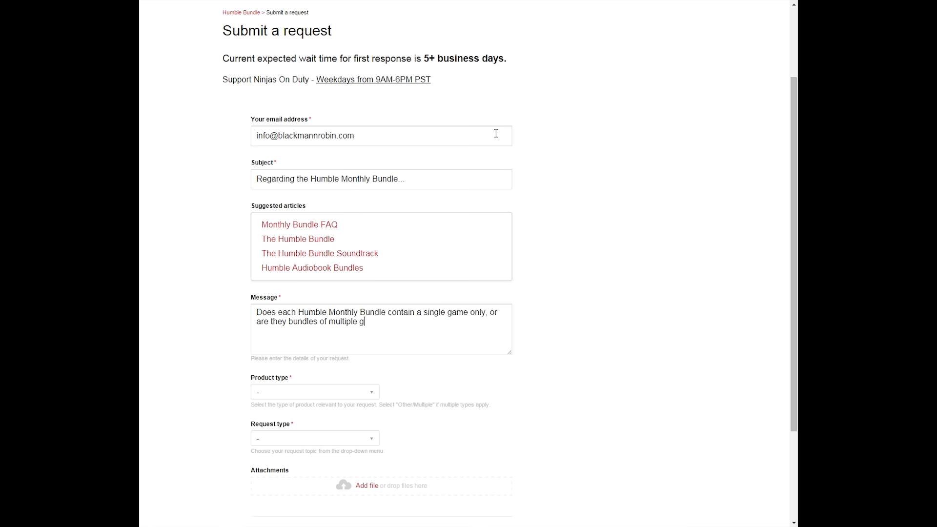
{"action": "type", "text": "ames?"}
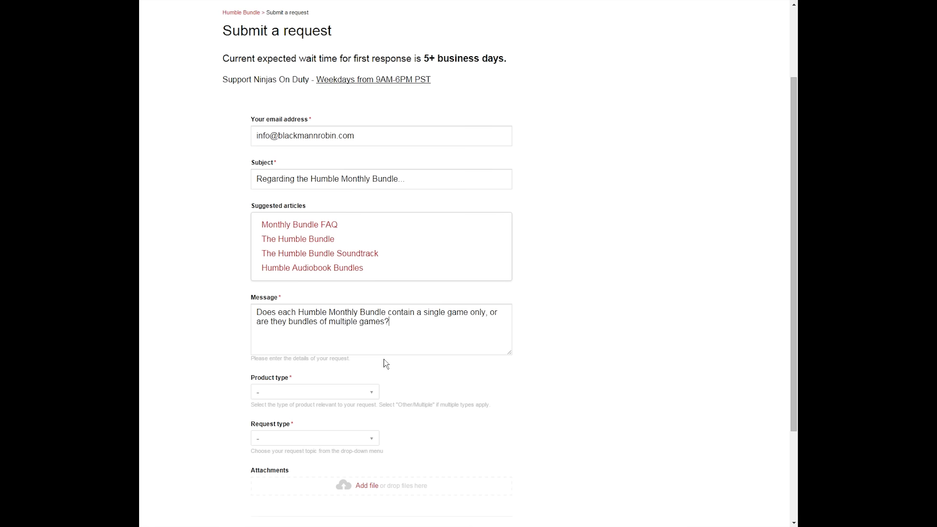
{"action": "left_click", "coordinate": [313, 392]}
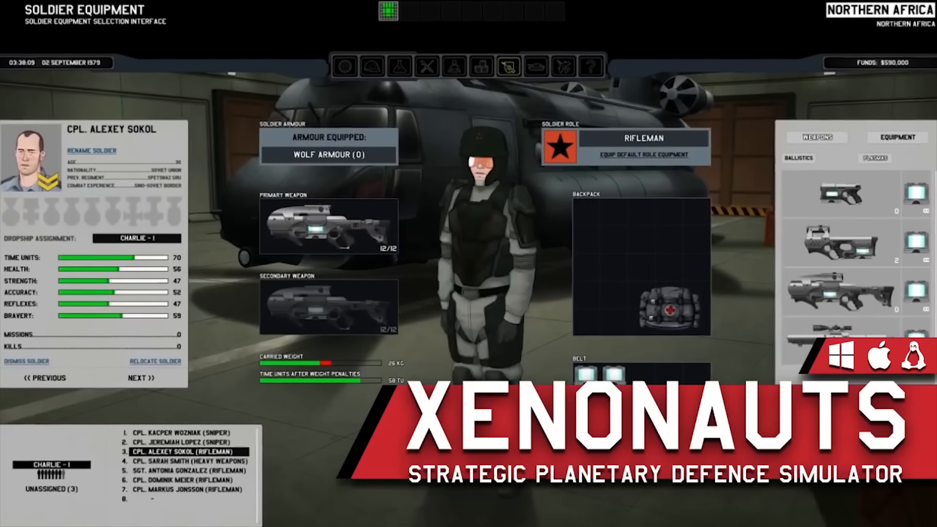
{"action": "left_click", "coordinate": [562, 65]}
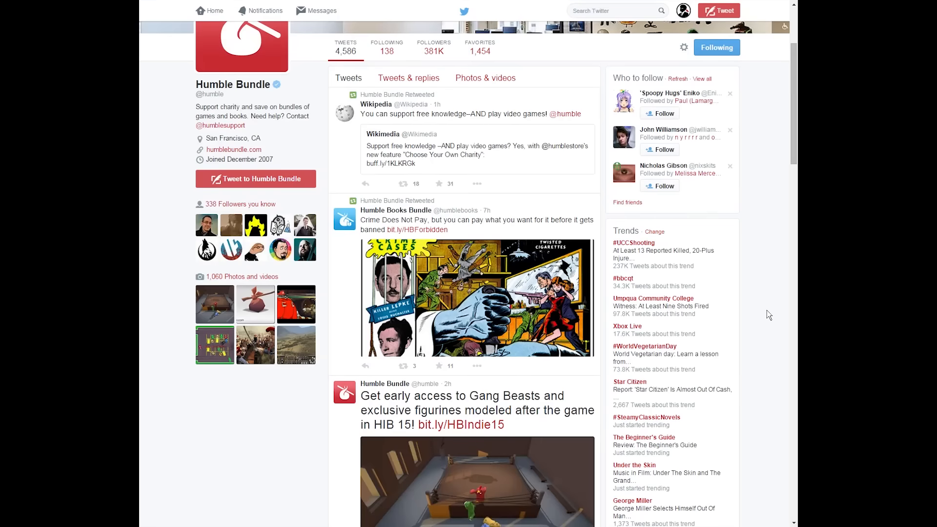
- Scroll down Humble Bundle's Twitter timeline to the Introducing Humble Monthly tweet
{"action": "scroll", "scroll_direction": "down", "scroll_amount": 3}
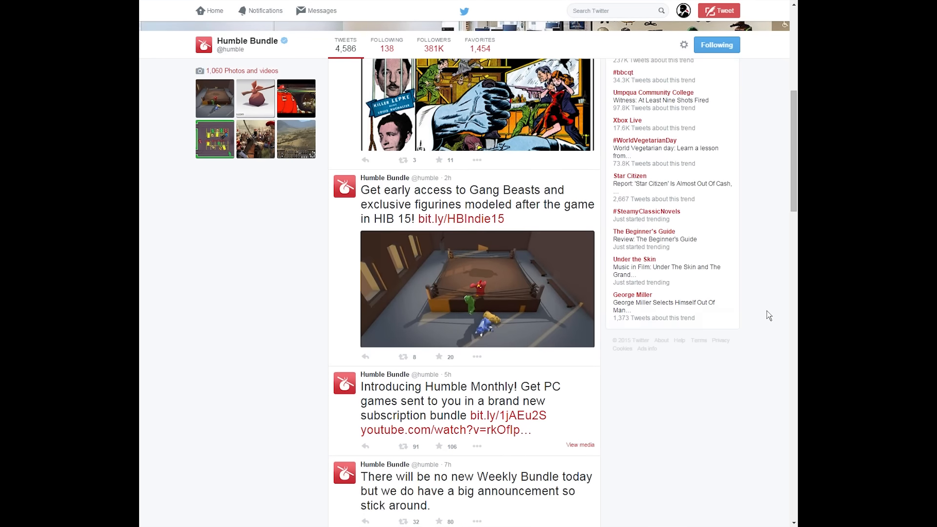
{"action": "scroll", "scroll_direction": "down", "scroll_amount": 3}
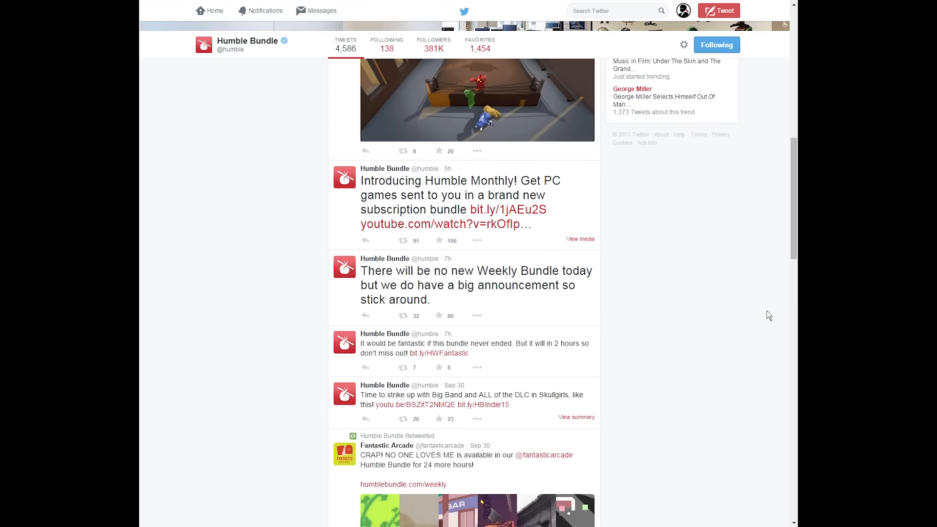
{"action": "scroll", "scroll_direction": "down", "scroll_amount": 3}
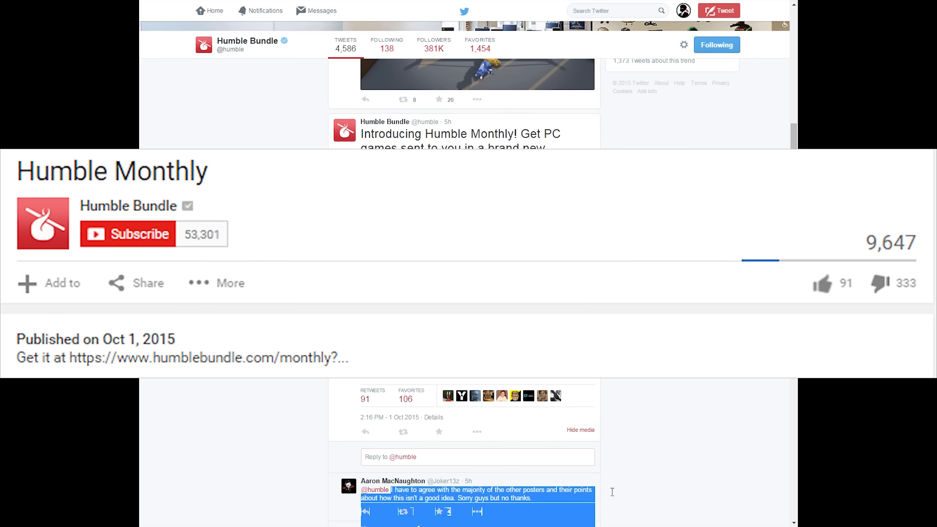
{"action": "right_click", "coordinate": [478, 494]}
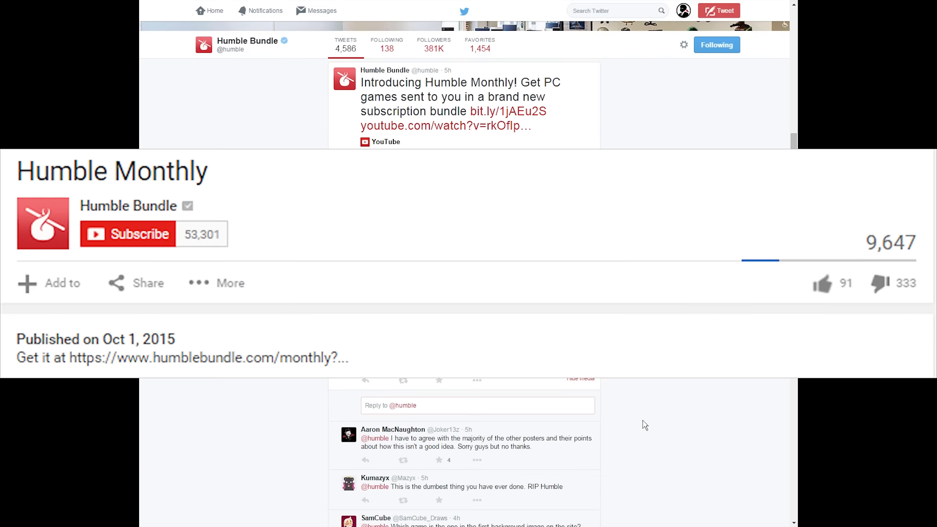
{"action": "scroll", "scroll_direction": "down", "scroll_amount": 3}
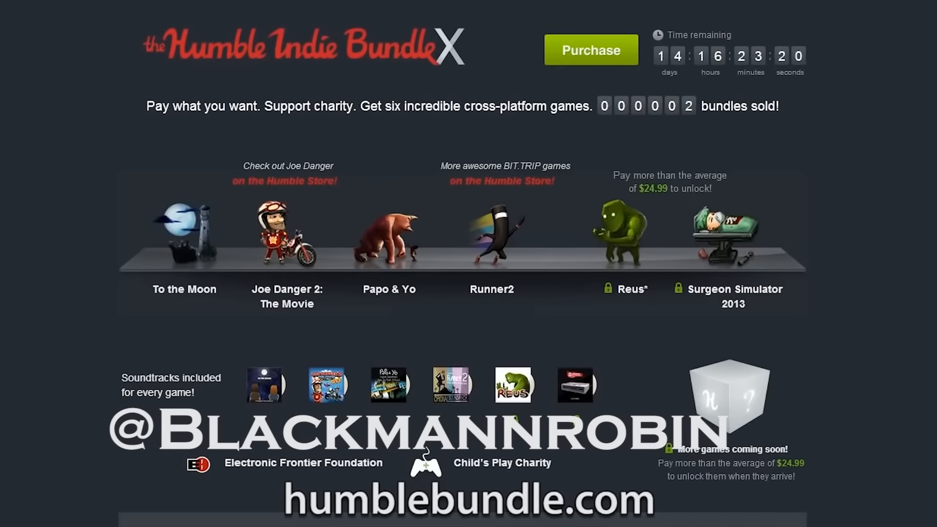
- Scroll down the Humble Indie Bundle X page past its six-game list
{"action": "scroll", "scroll_direction": "down", "scroll_amount": 3}
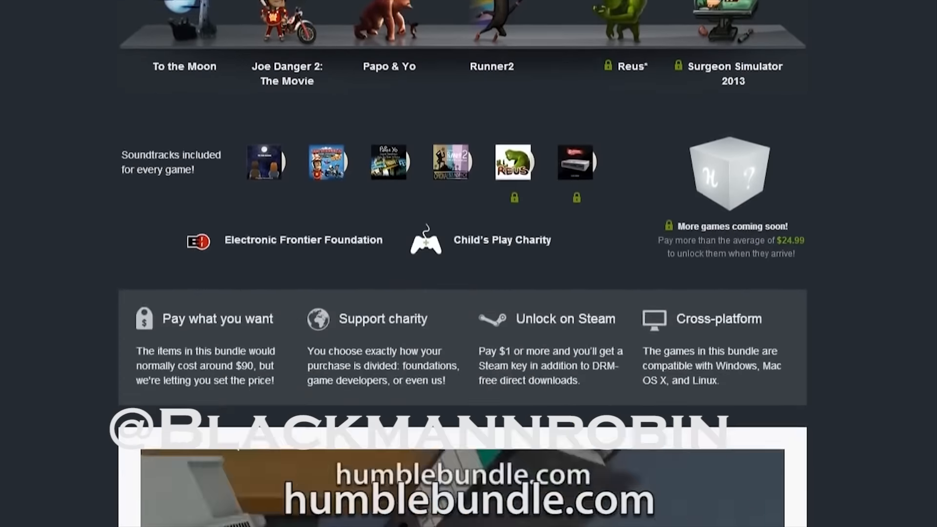